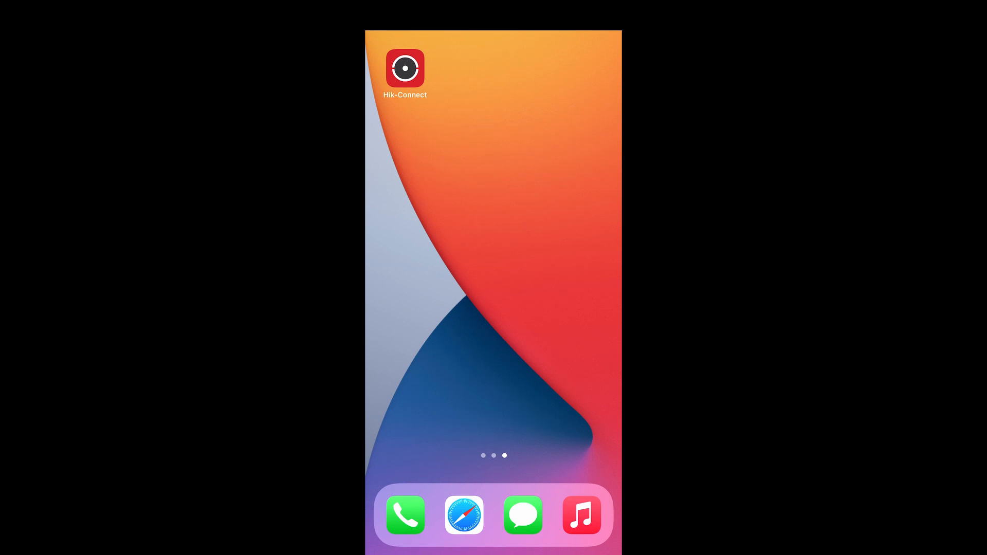
Step: Launch Hik-Connect and open the manual Add Device form via the + menu
click(404, 67)
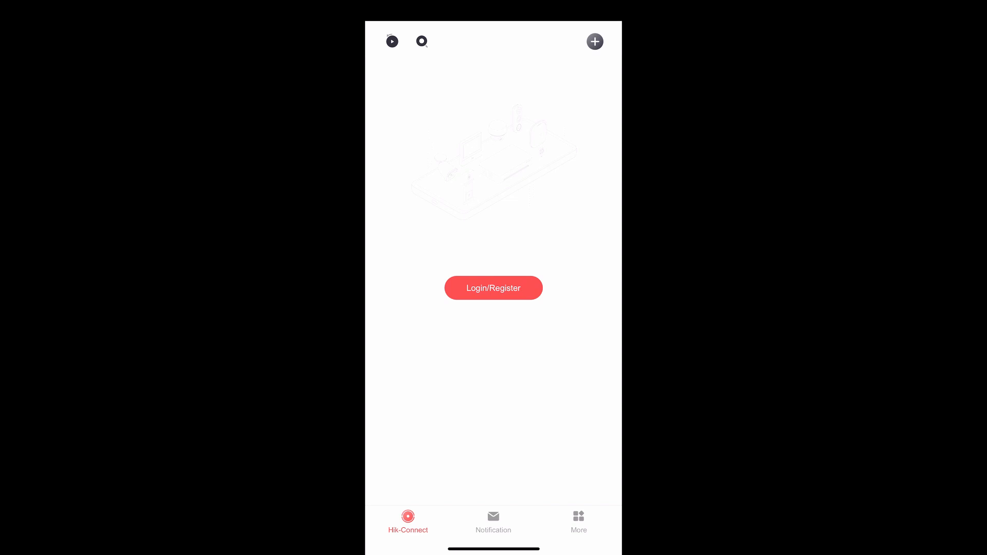
click(594, 41)
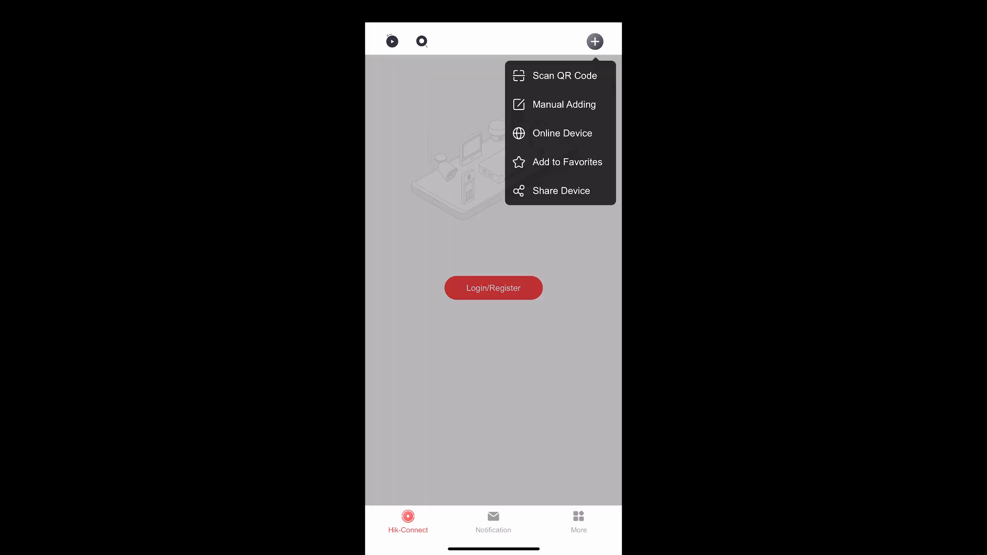
click(561, 105)
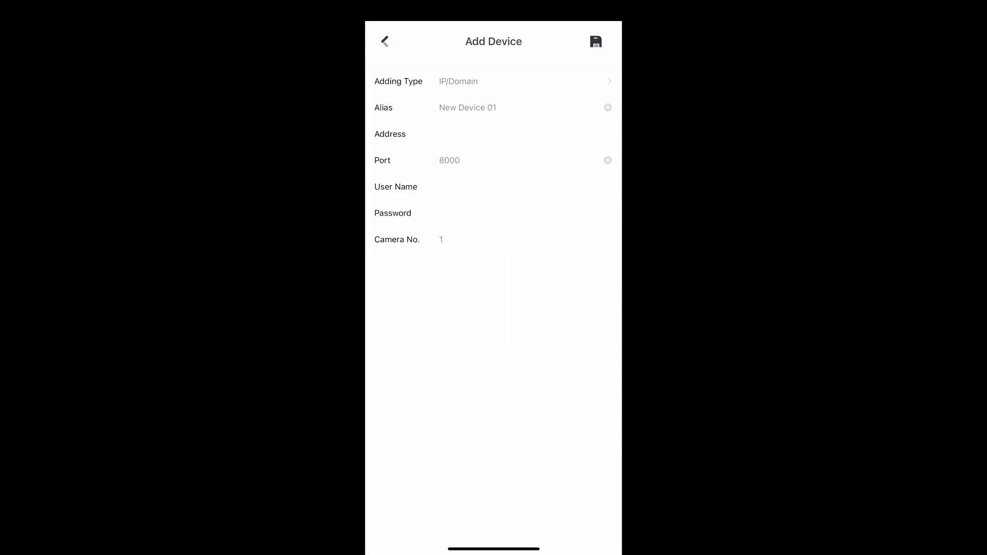
Step: Enter alias CCTV, address test.test.test and the login user name, keeping the default port
click(491, 81)
text(test.test.tes)
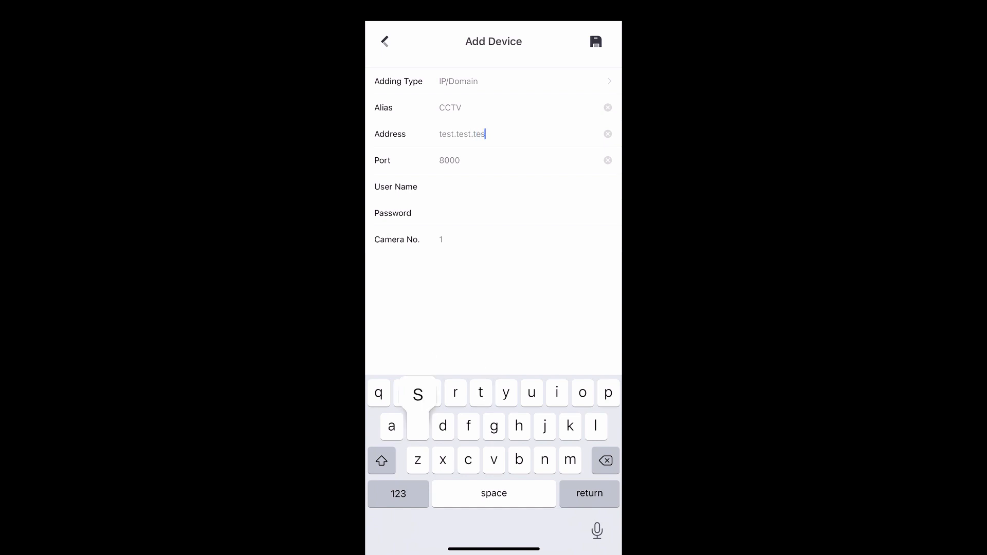
click(522, 186)
text(username)
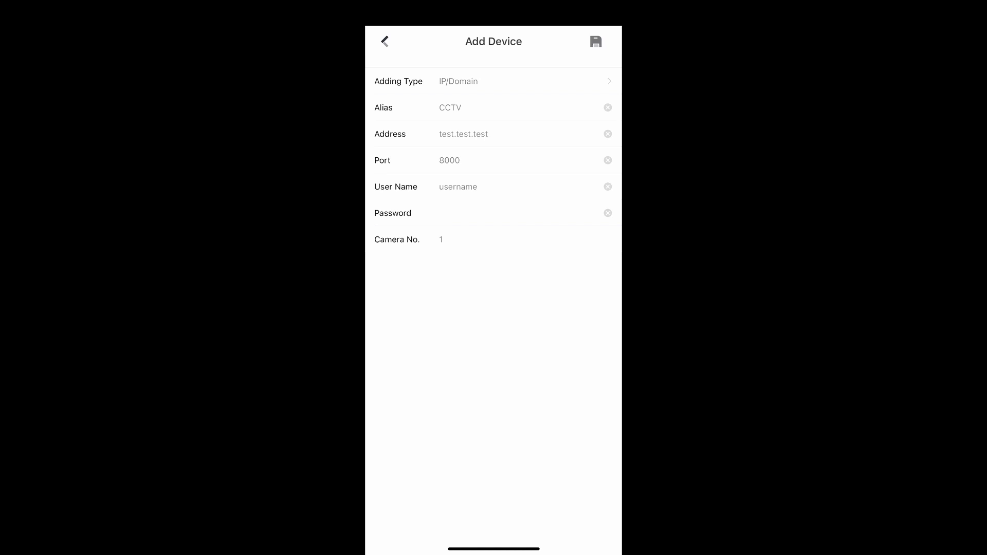
Step: Save the CCTV device and start its live view of six camera feeds
click(595, 41)
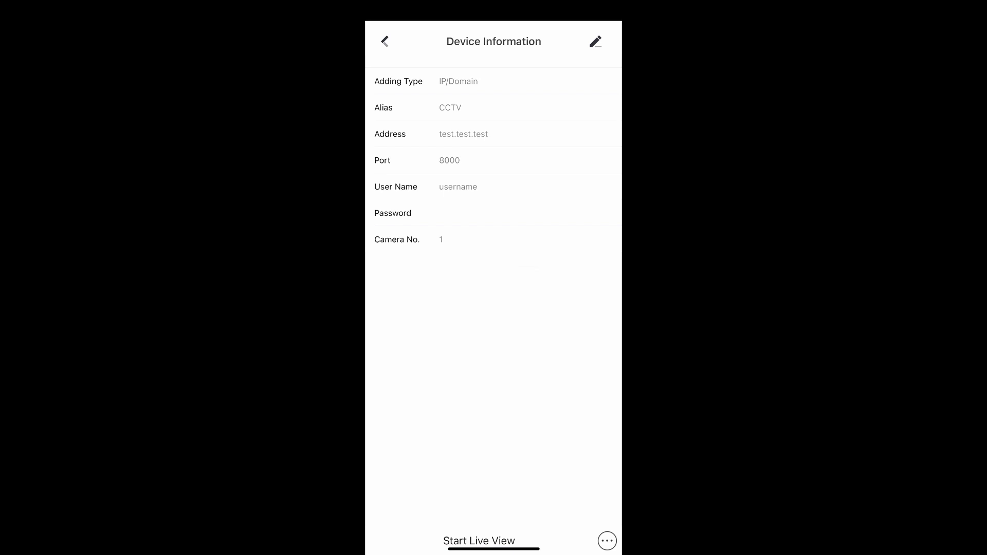
click(479, 541)
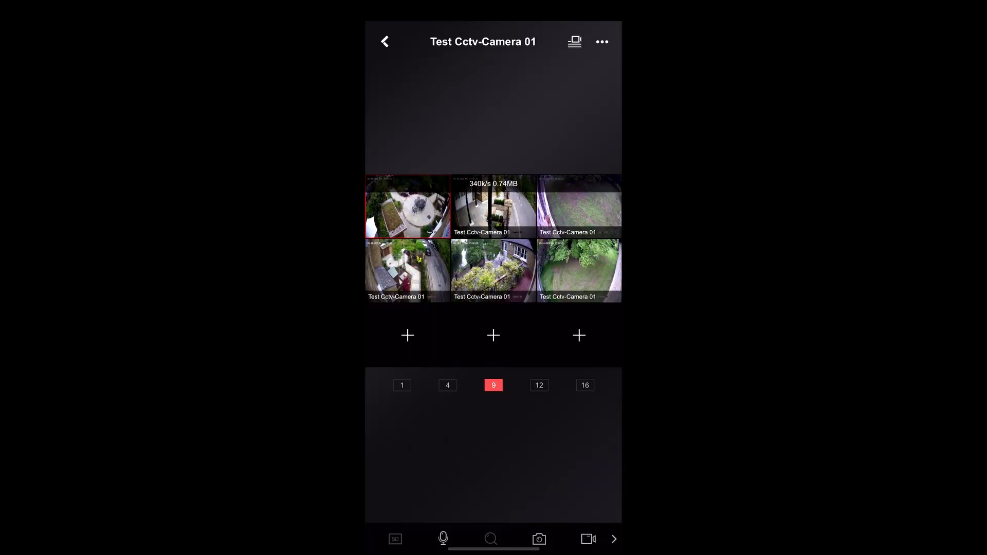